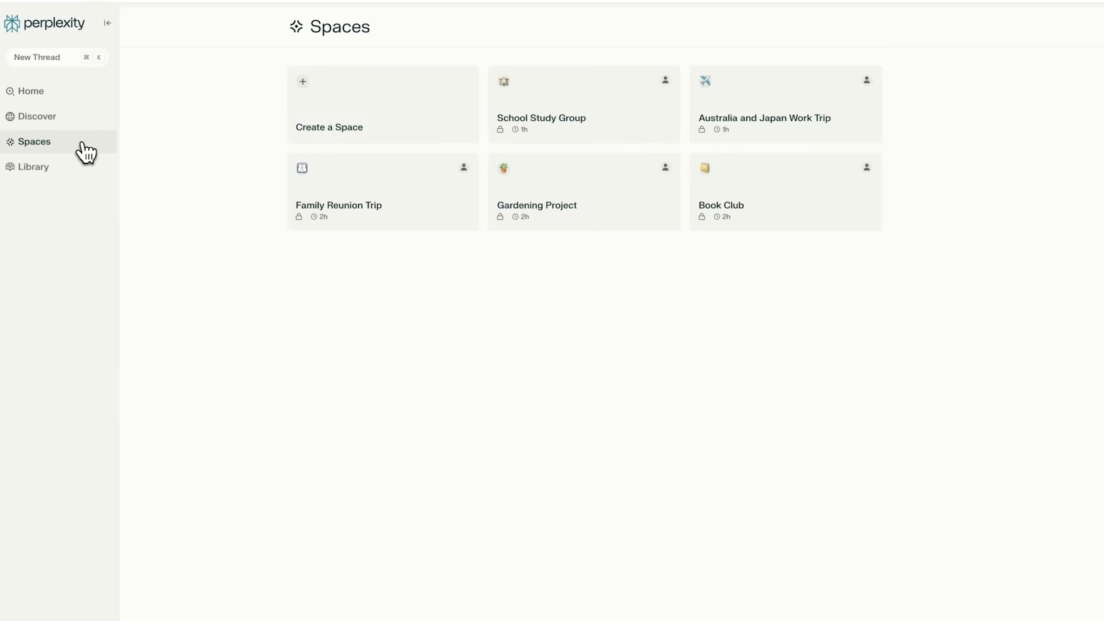
- Begin creating a new Space from the Spaces page
{"action": "left_click", "coordinate": [108, 23]}
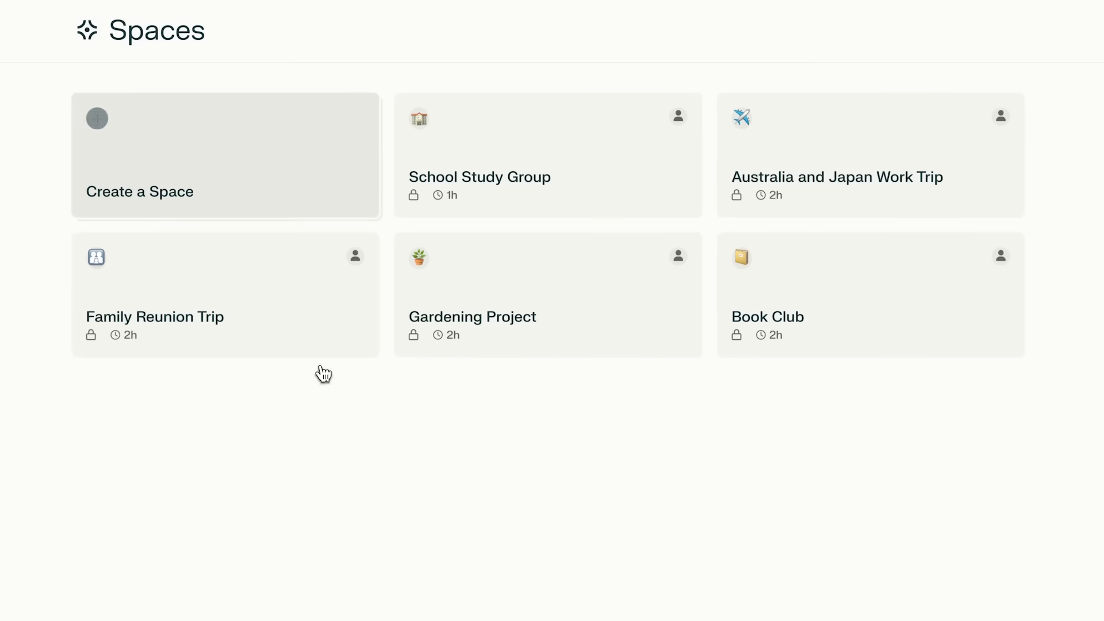
{"action": "mouse_move", "coordinate": [324, 141]}
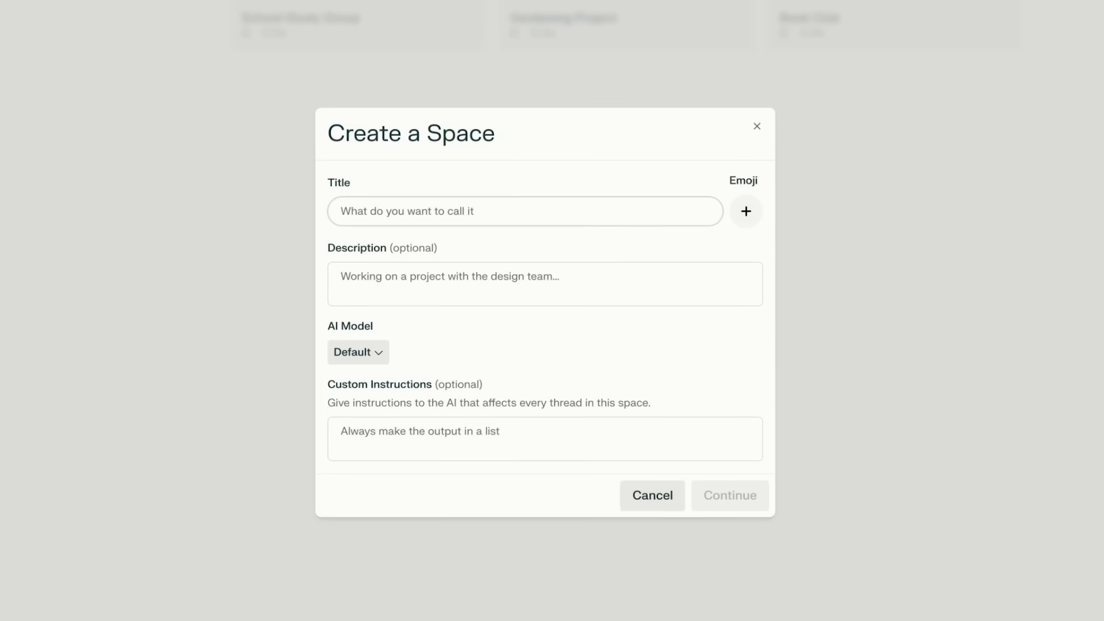
- Title the Space 'Home Renovation' and search 'co' for its construction-barrier emoji
{"action": "type", "text": "Home Renovation"}
{"action": "left_click", "coordinate": [545, 284]}
{"action": "type", "text": "2024 Kitchen Re"}
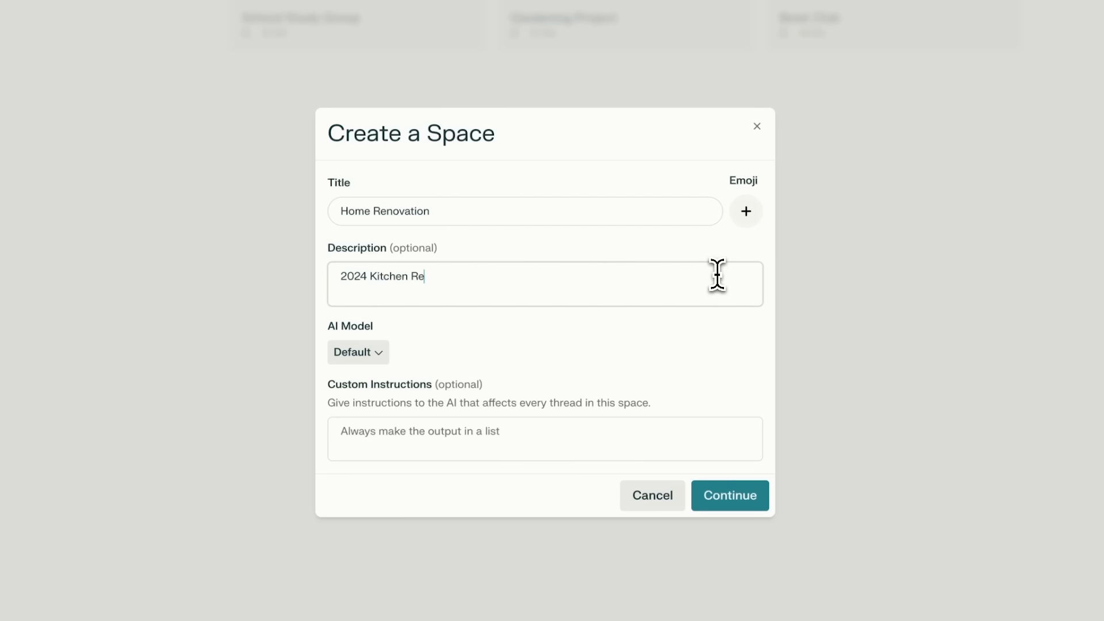
{"action": "left_click", "coordinate": [746, 210]}
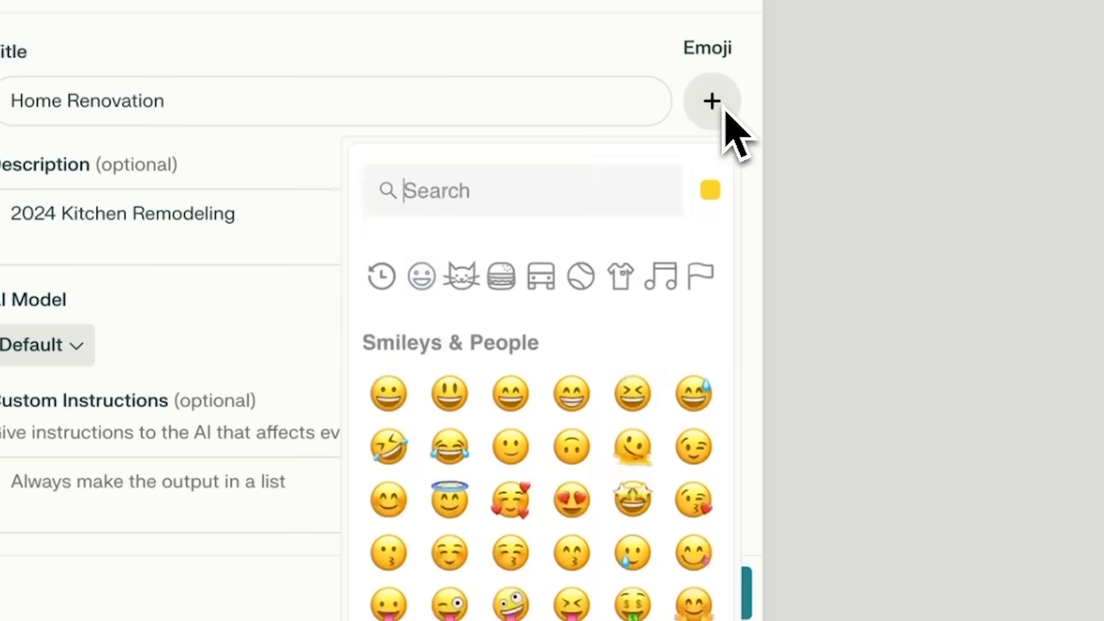
{"action": "type", "text": "co"}
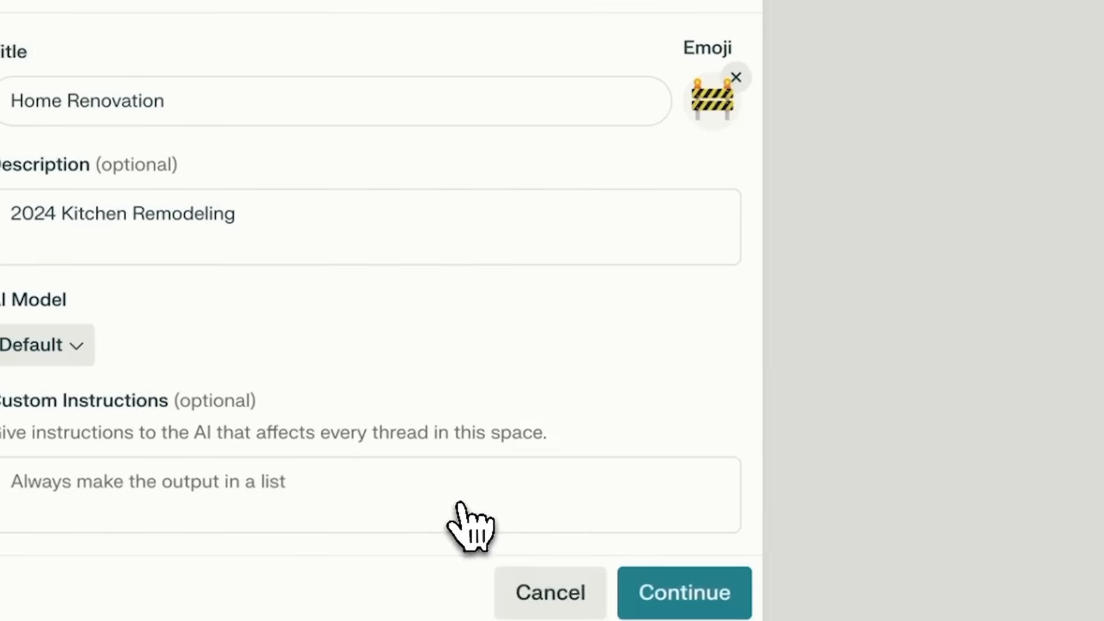
- Create the Space on GPT-4o, instructed to act as a concise, risk-focused general contractor
{"action": "left_click", "coordinate": [355, 342]}
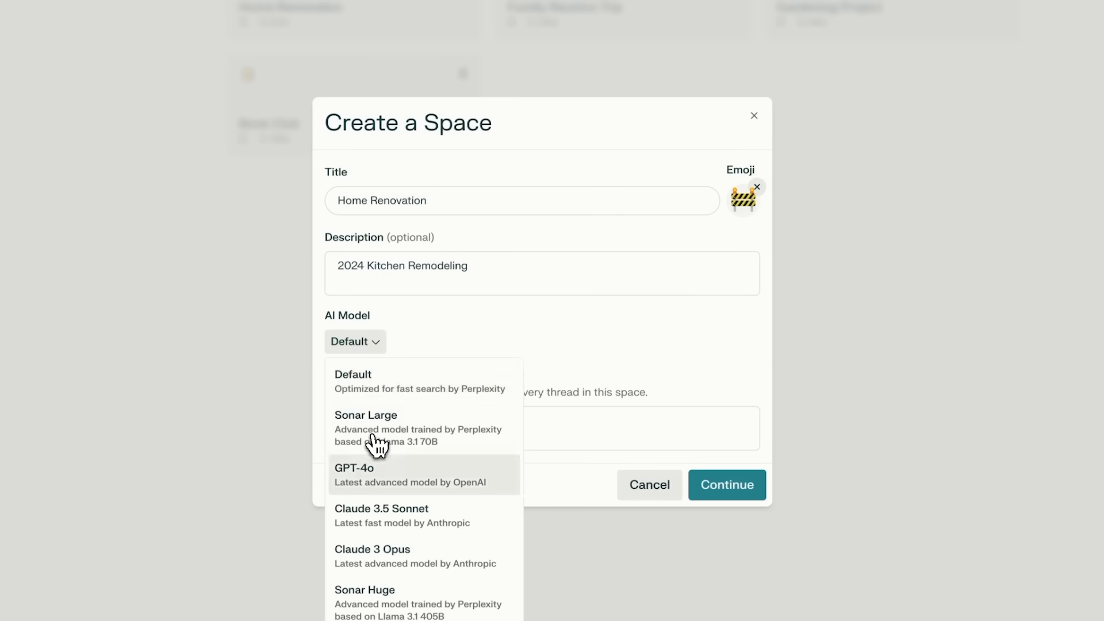
{"action": "left_click", "coordinate": [354, 474]}
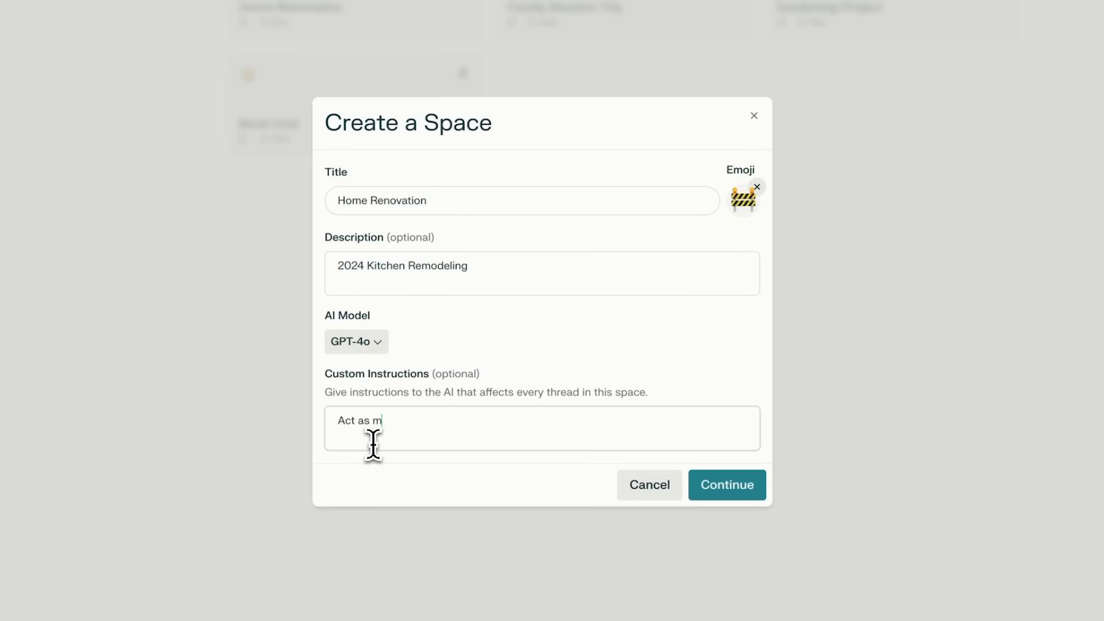
{"action": "type", "text": "y general contractor, be concise and"}
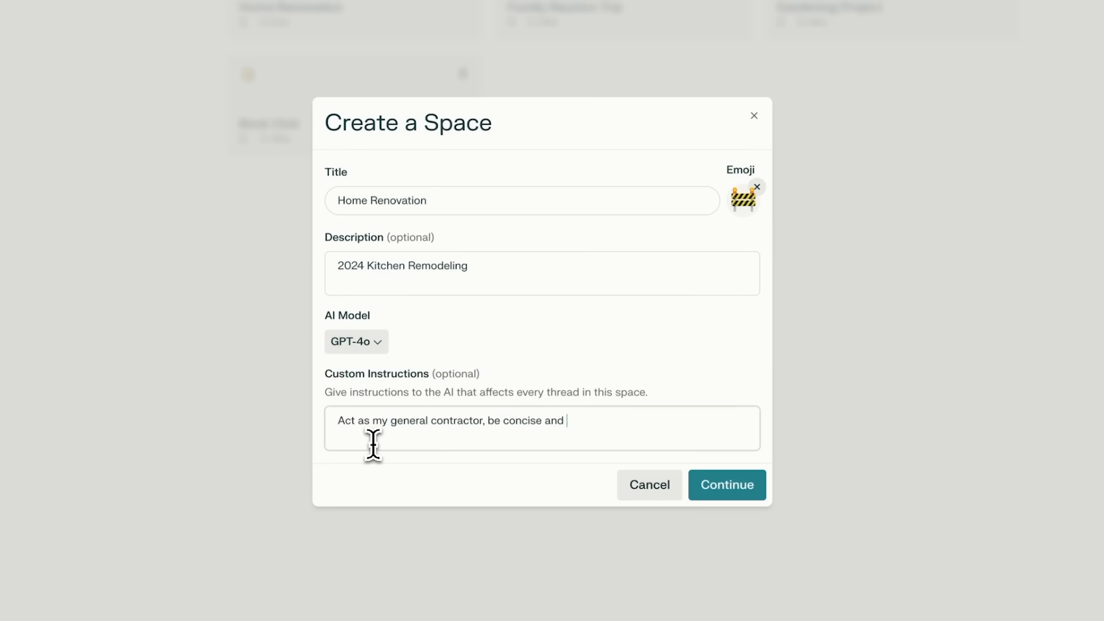
{"action": "type", "text": "focus on managing risks"}
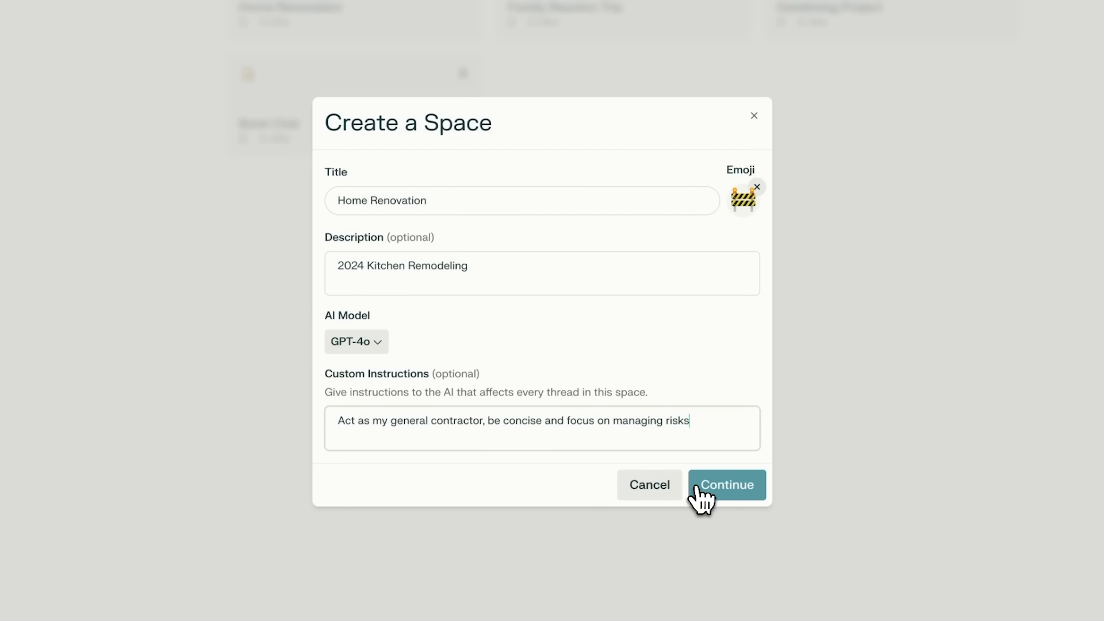
{"action": "left_click", "coordinate": [727, 485]}
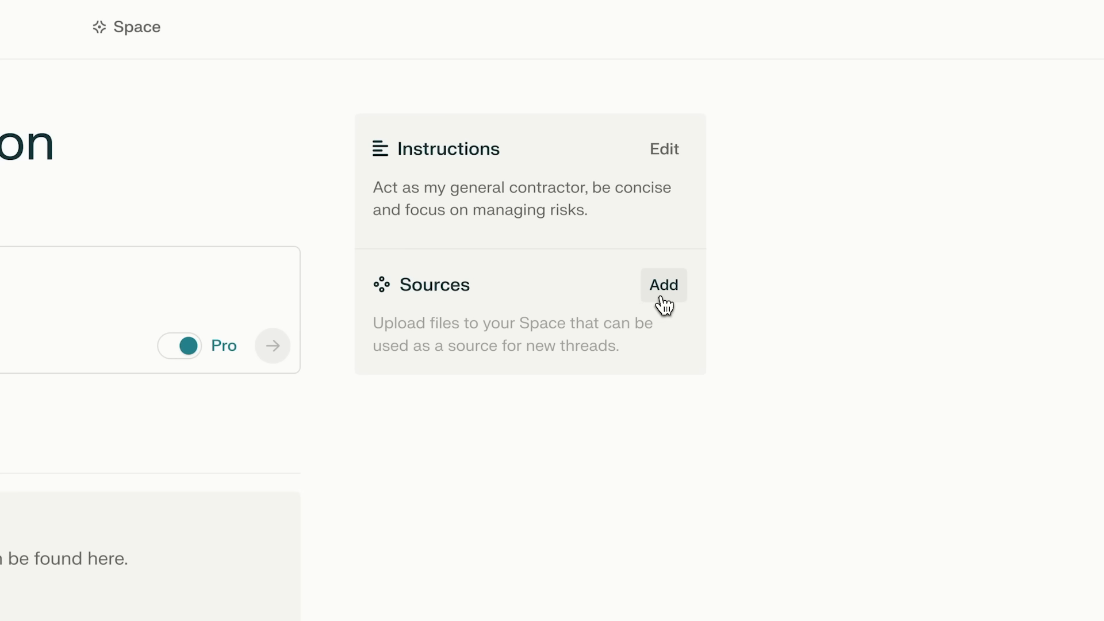
- Upload three PDF sources and invite two contributors to the Home Renovation Space
{"action": "left_click", "coordinate": [663, 284]}
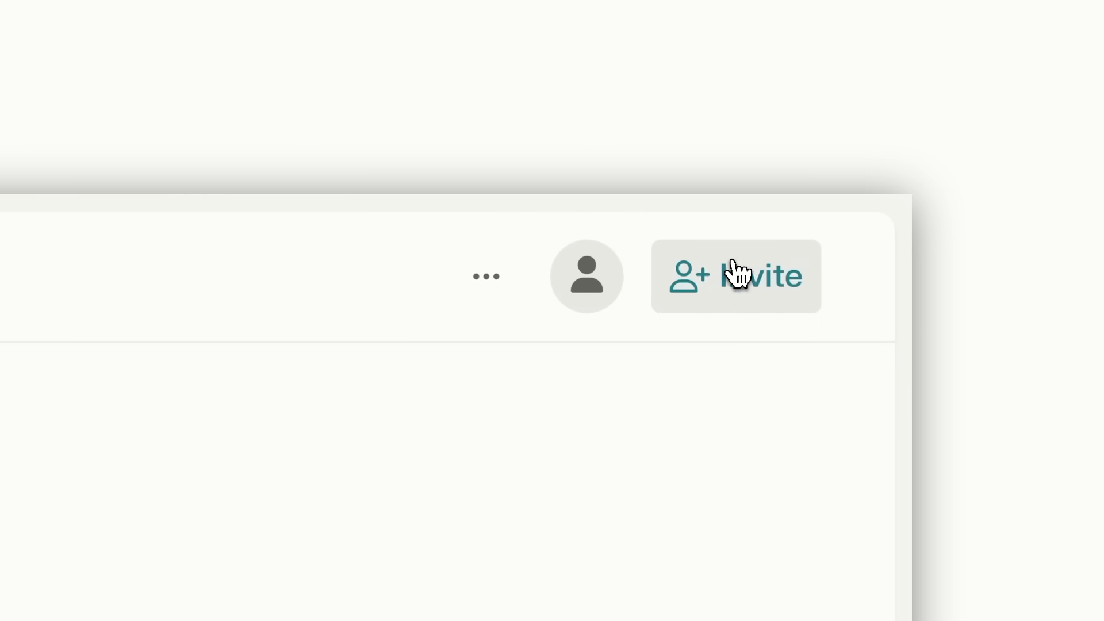
{"action": "left_click", "coordinate": [736, 275]}
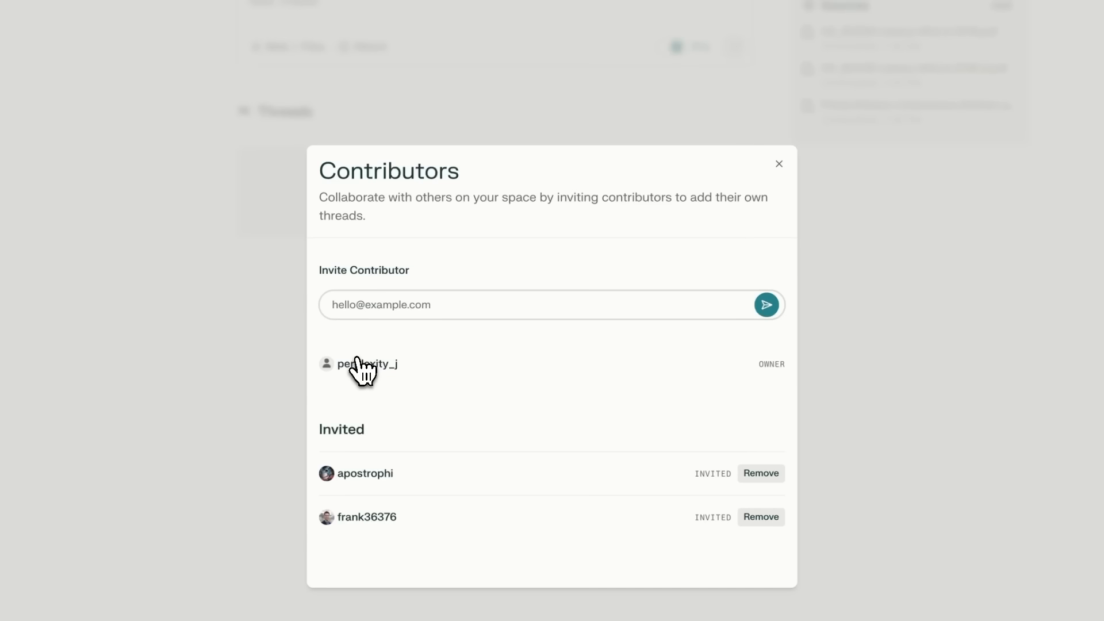
{"action": "left_click", "coordinate": [779, 163]}
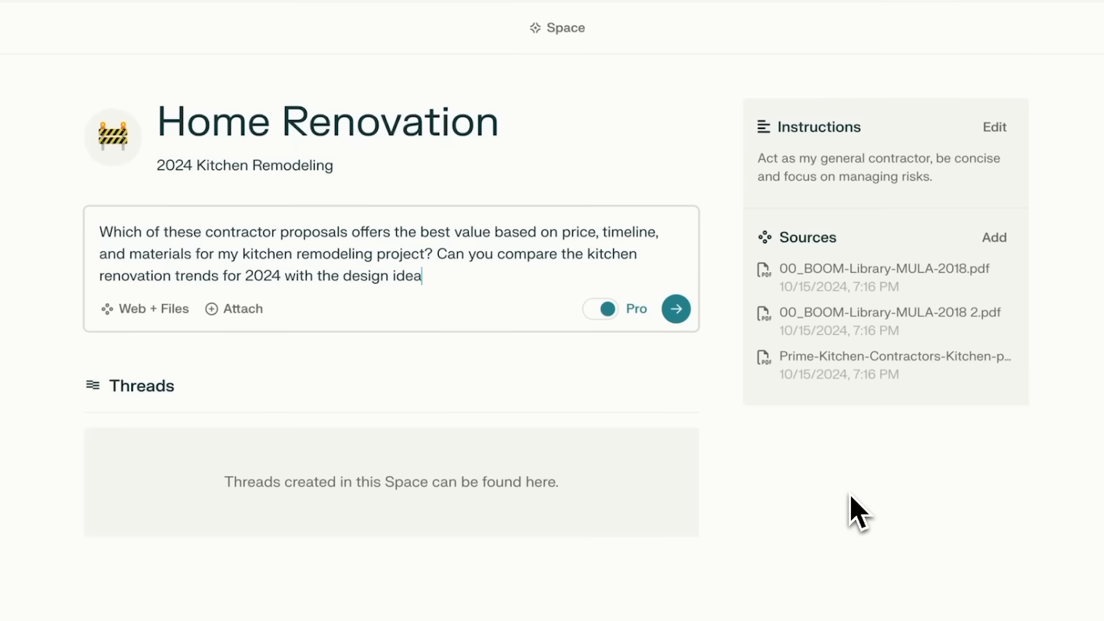
- Ask which contractor proposal offers the best value and read the sourced answer
{"action": "type", "text": "s from the contract"}
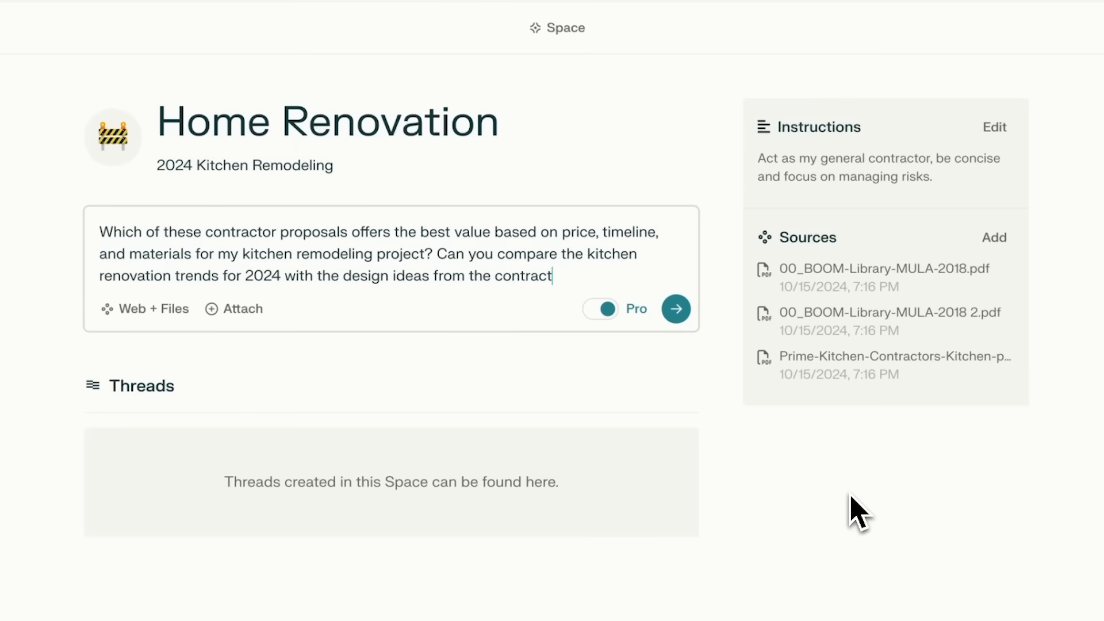
{"action": "left_click", "coordinate": [674, 308]}
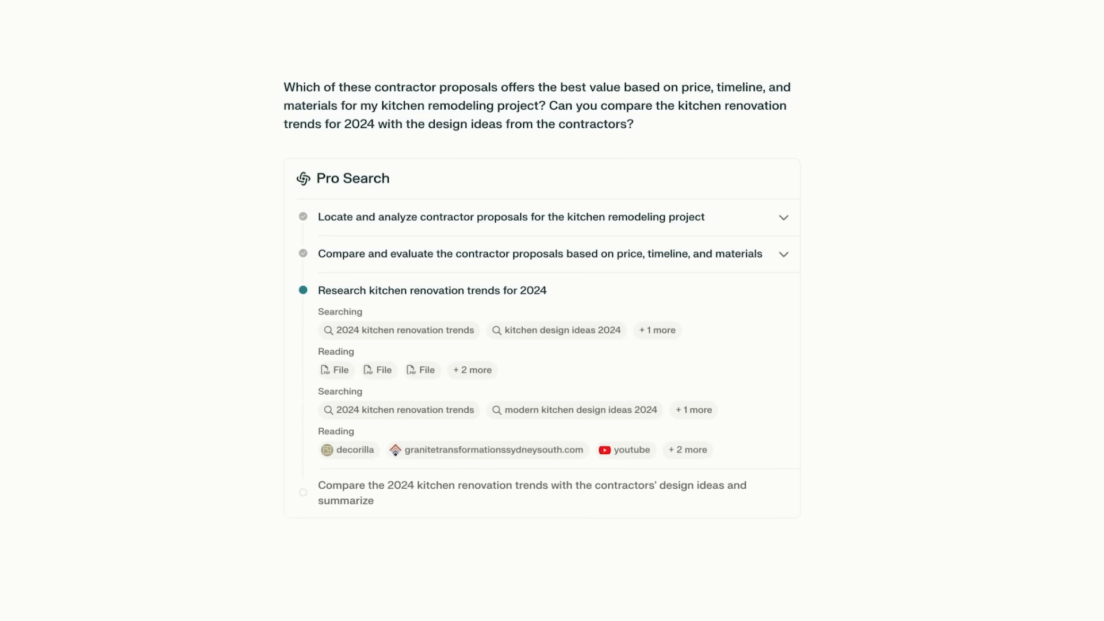
{"action": "scroll", "scroll_direction": "down", "scroll_amount": 3}
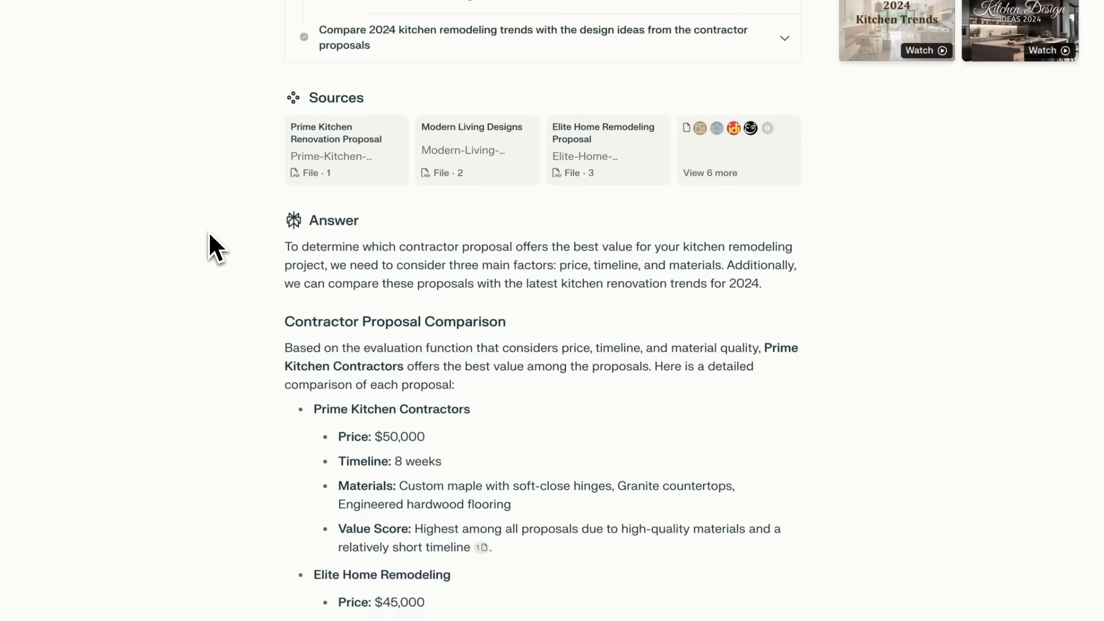
{"action": "scroll", "scroll_direction": "down", "scroll_amount": 3}
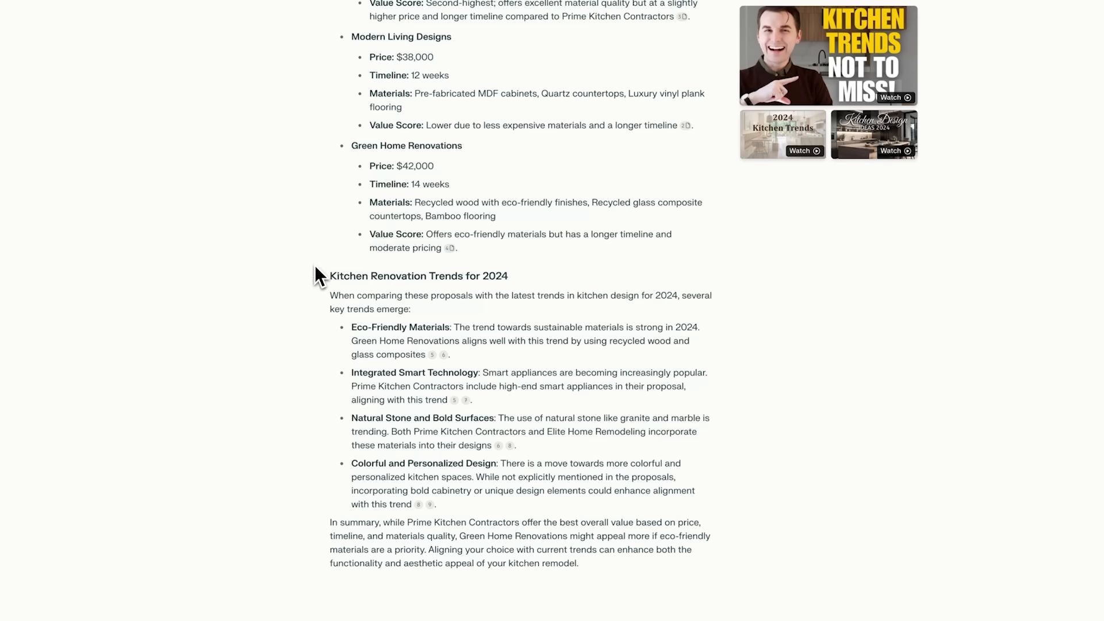
{"action": "mouse_move", "coordinate": [449, 329]}
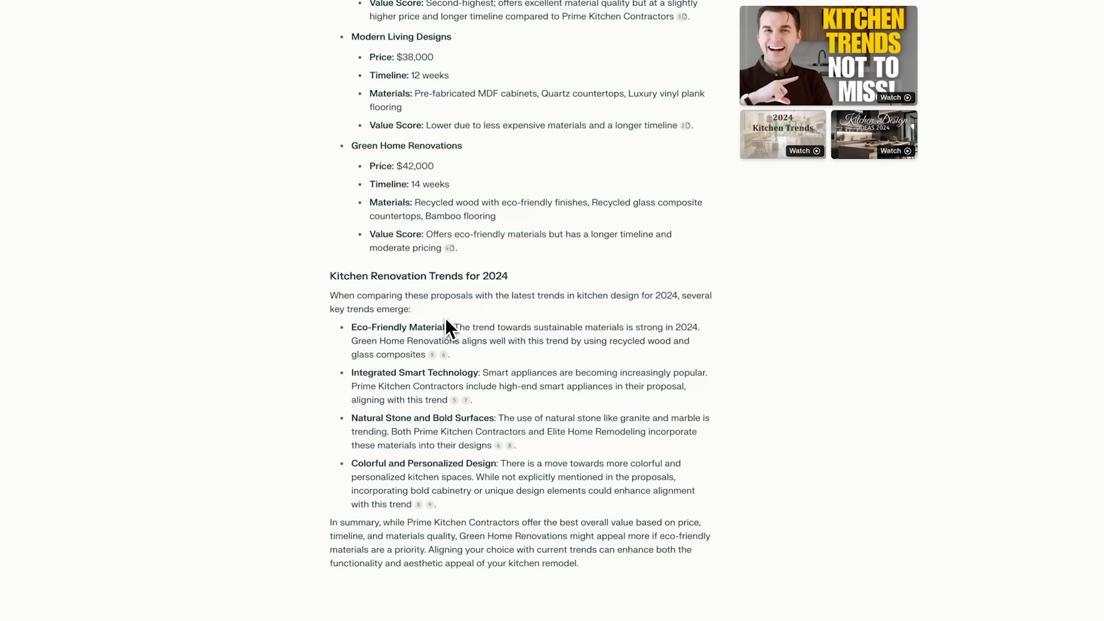
- Ask for red flags in Prime Kitchen Contractors' proposal, then get a reinforcement-learning lecture summary
{"action": "type", "text": "Ok, let's go with Prime Kitchen Contractors. Can you flag any potential issues or red flags in this renovation contract before I sign? What follow-up questions should I ask this flooring vendor based"}
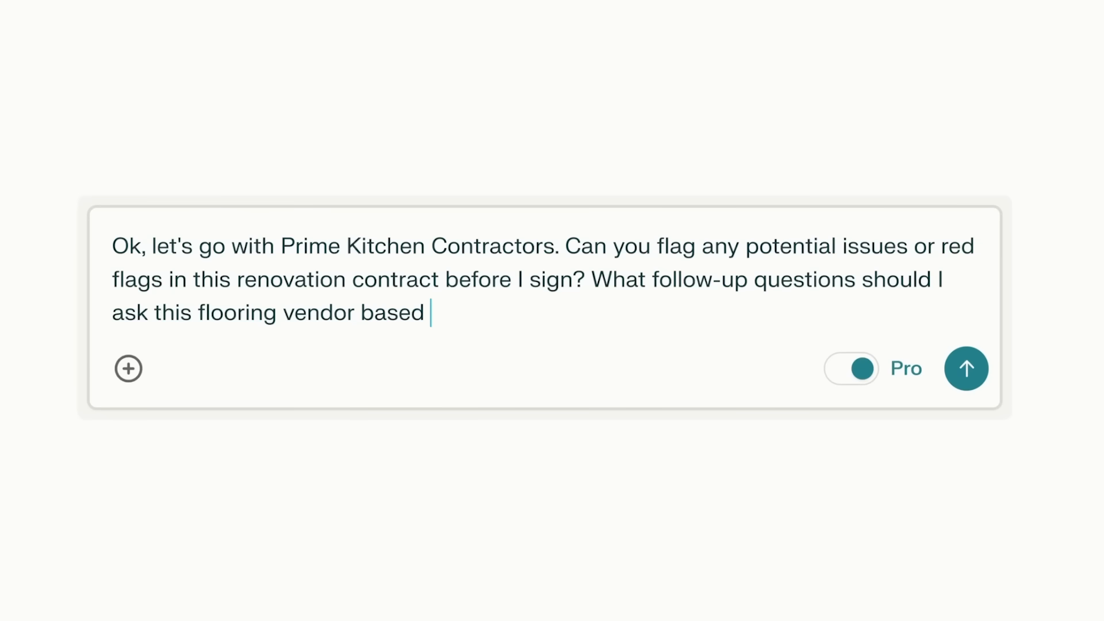
{"action": "type", "text": "on their proposal?"}
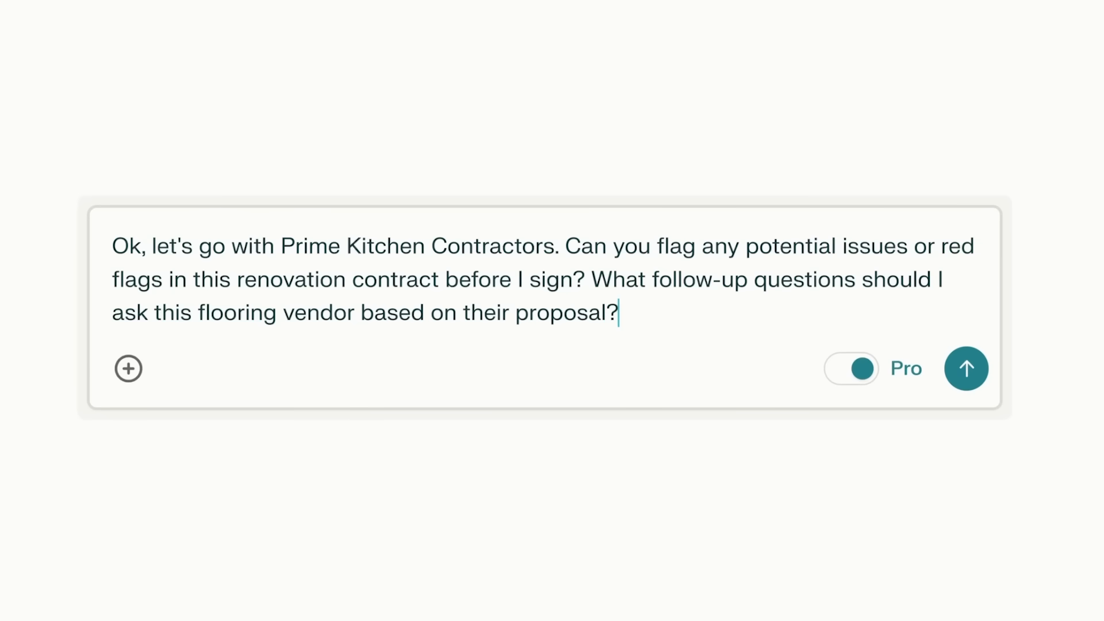
{"action": "left_click", "coordinate": [967, 368]}
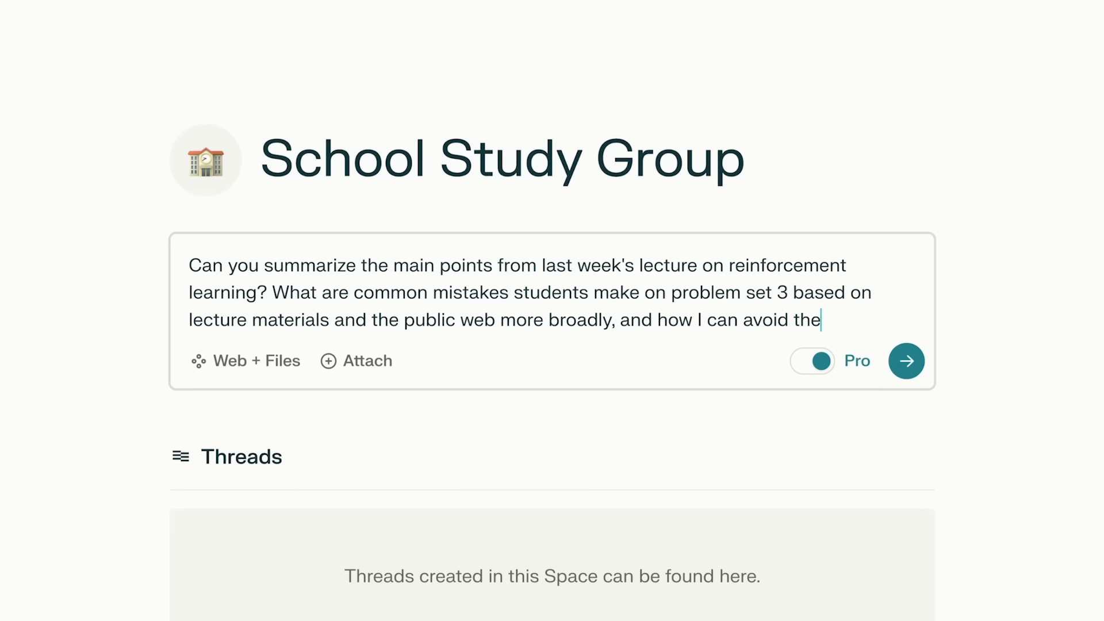
{"action": "left_click", "coordinate": [907, 361]}
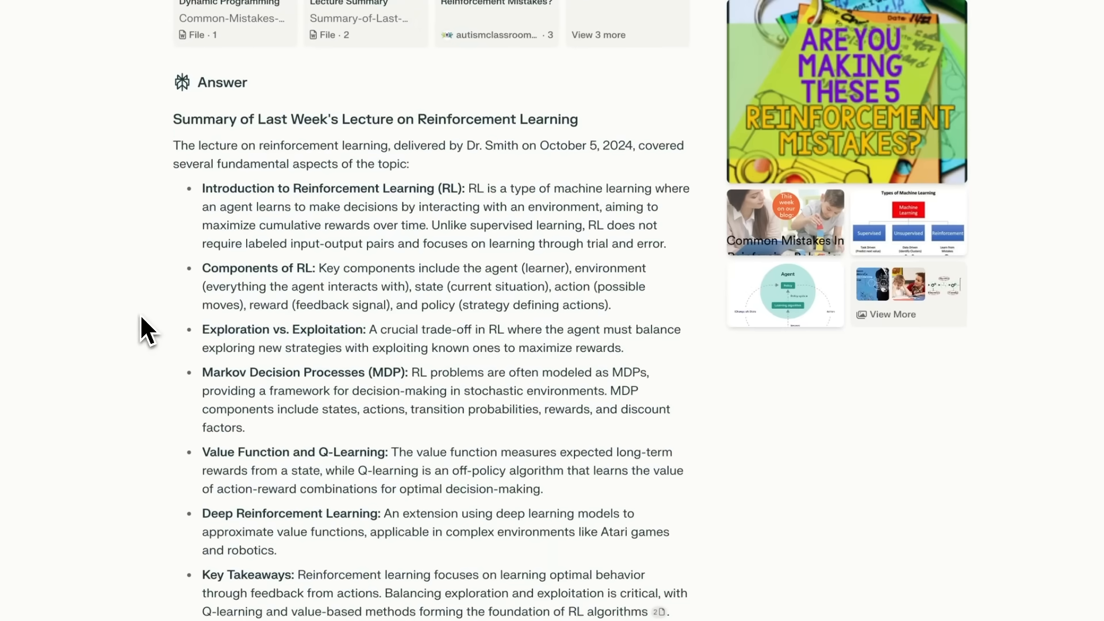
{"action": "scroll", "scroll_direction": "down", "scroll_amount": 3}
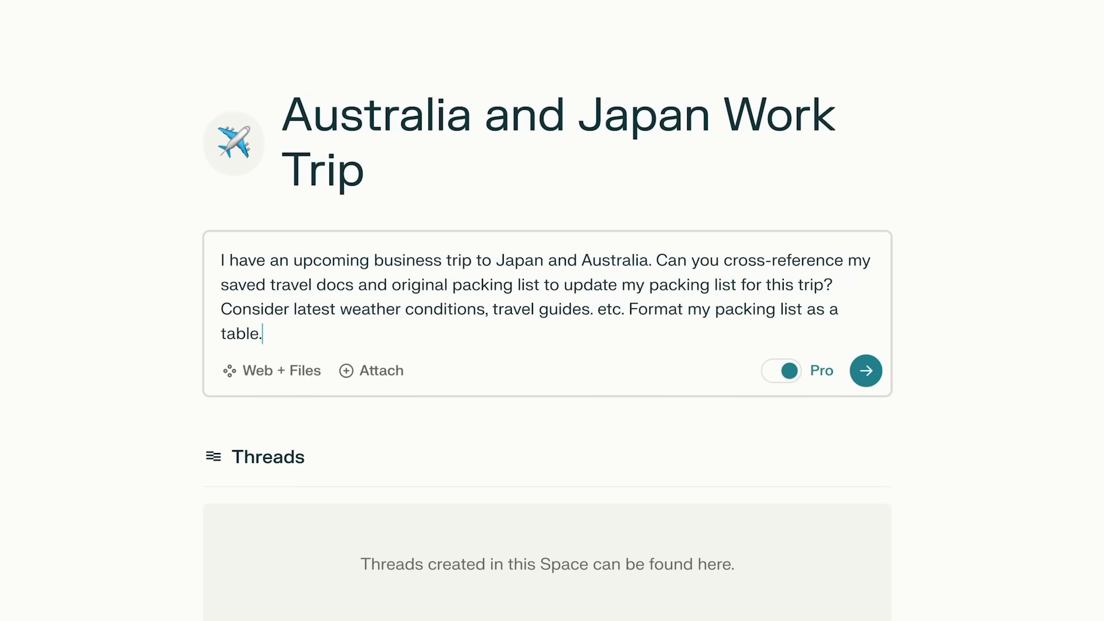
- Submit the Japan and Australia packing-list request and review the resulting table
{"action": "left_click", "coordinate": [866, 370]}
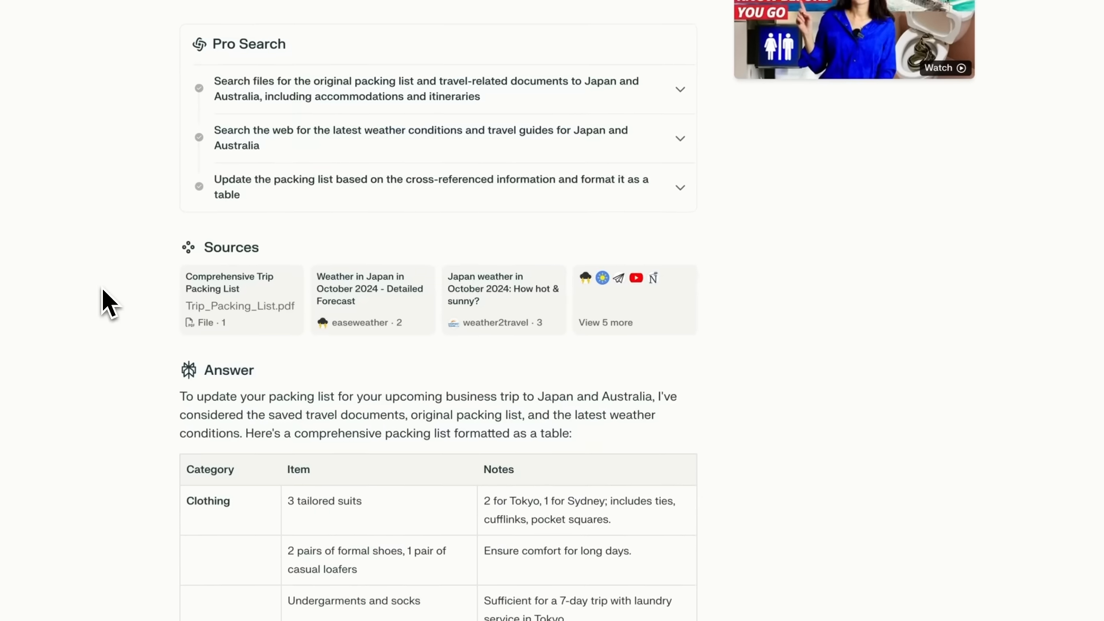
{"action": "scroll", "scroll_direction": "down", "scroll_amount": 3}
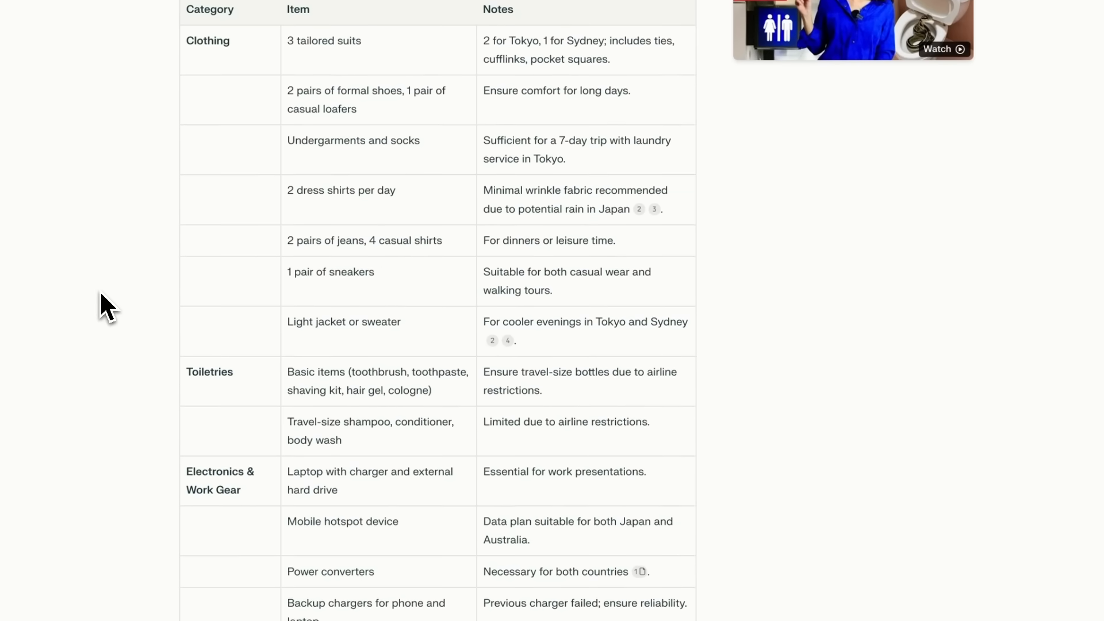